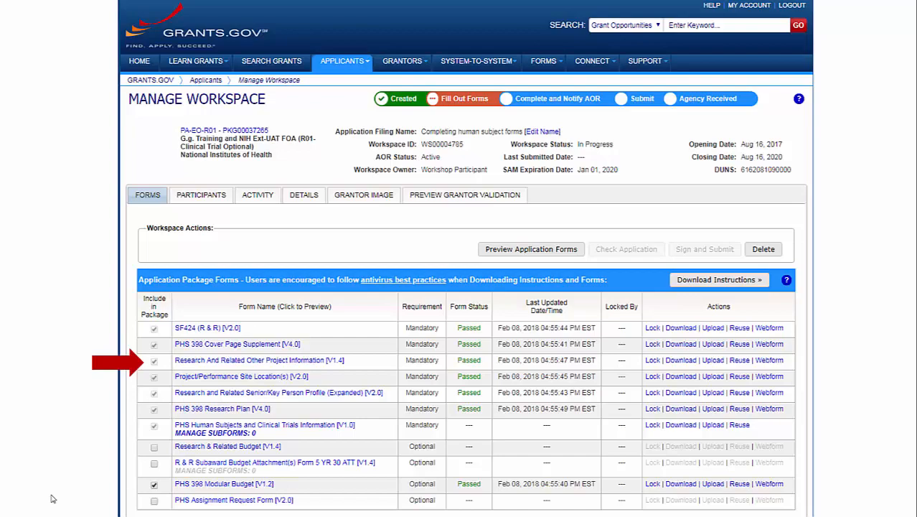
- Open the PHS Human Subjects and Clinical Trials Information form from the package forms list
{"action": "left_click", "coordinate": [258, 360]}
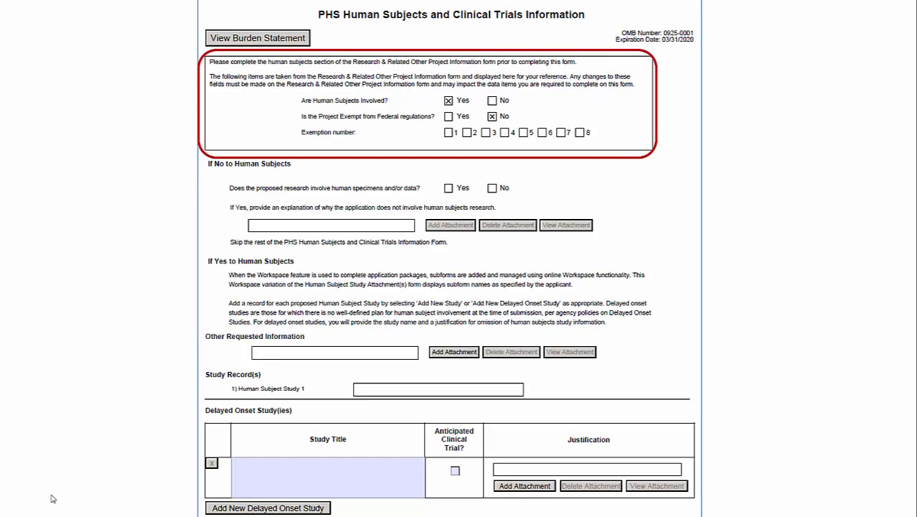
- Answer the human subjects questions and return to the Manage Workspace forms list
{"action": "left_click", "coordinate": [492, 101]}
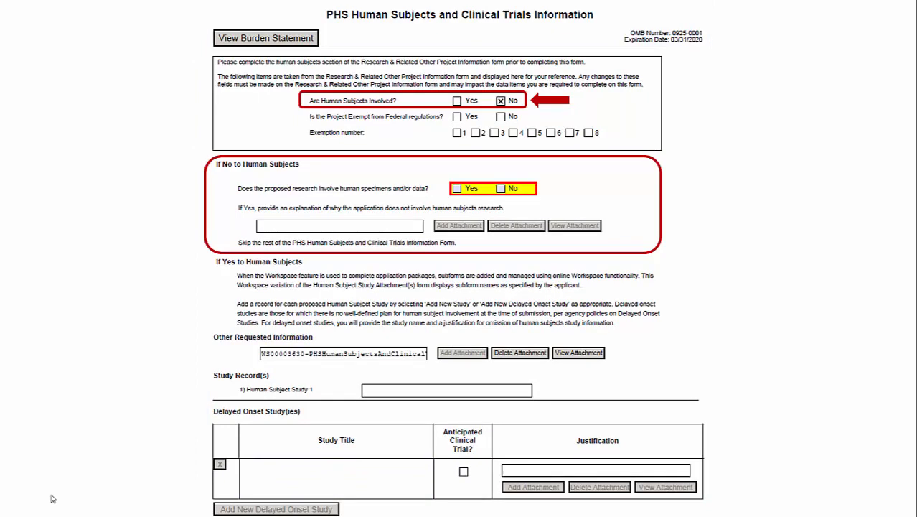
{"action": "left_click", "coordinate": [448, 100]}
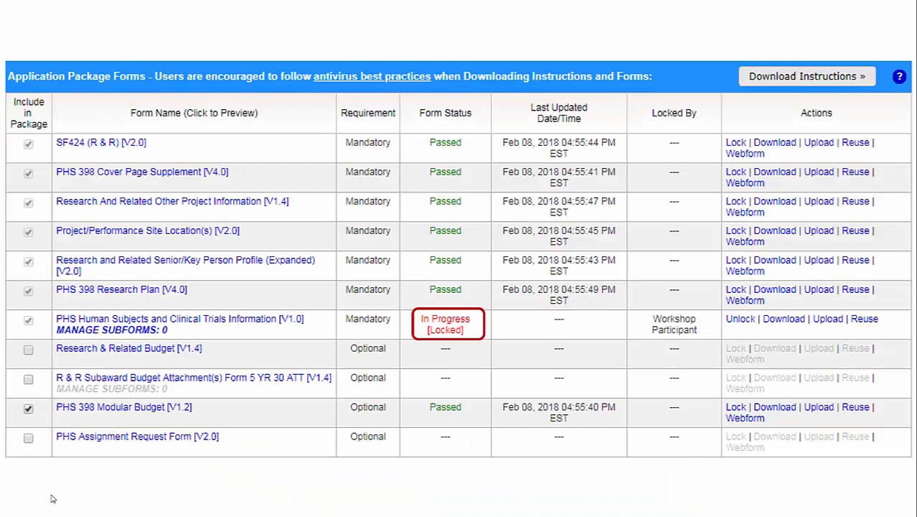
{"action": "mouse_move", "coordinate": [827, 319]}
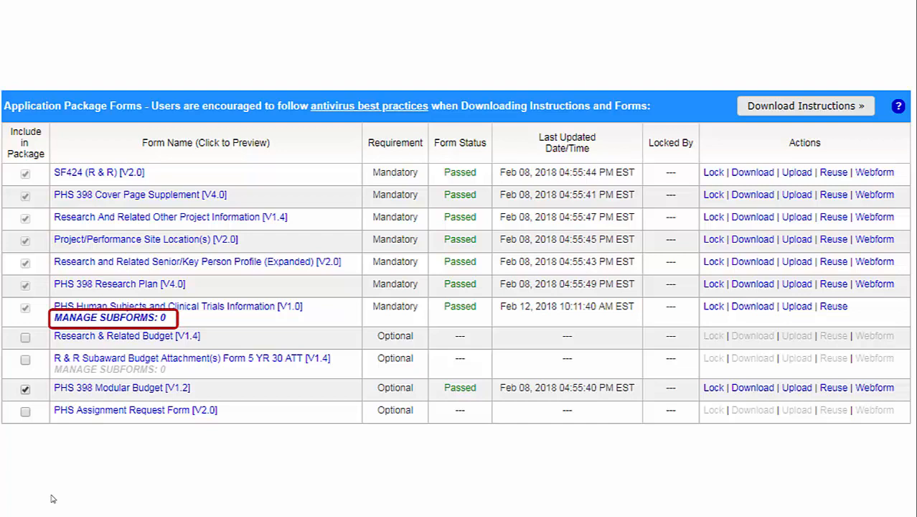
- Add a subform row named 'Study 1' under Manage Subforms and save it
{"action": "left_click", "coordinate": [109, 317]}
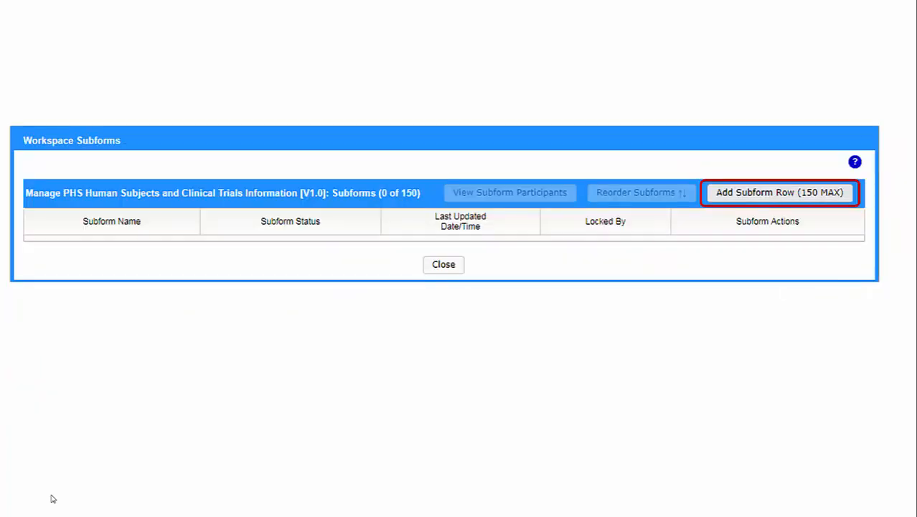
{"action": "left_click", "coordinate": [778, 193]}
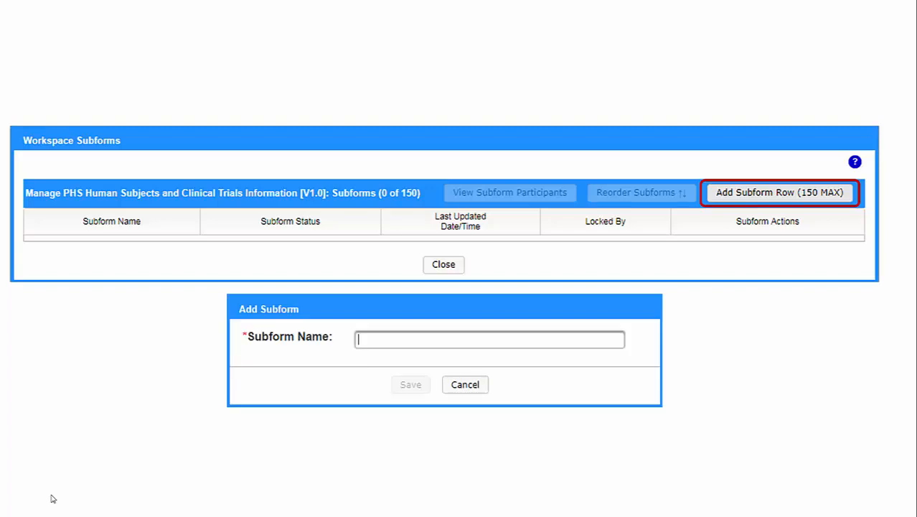
{"action": "type", "text": "Study 1"}
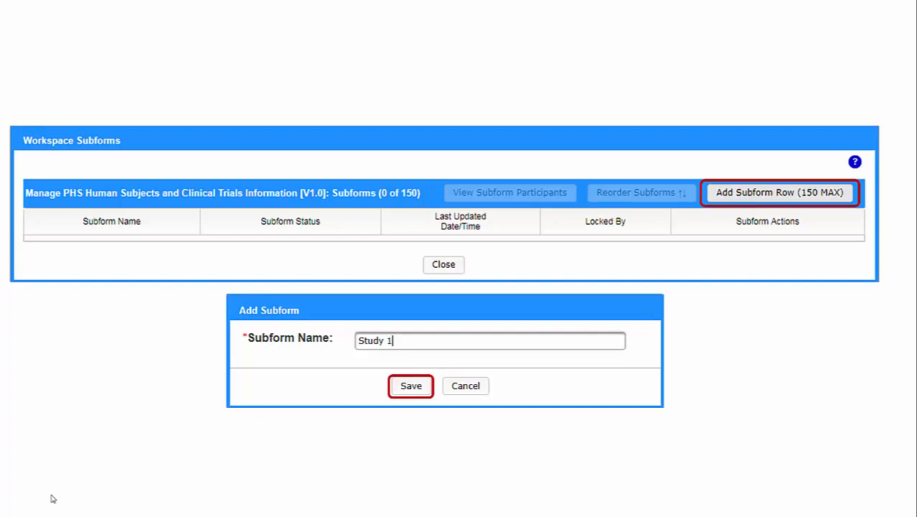
{"action": "left_click", "coordinate": [411, 385]}
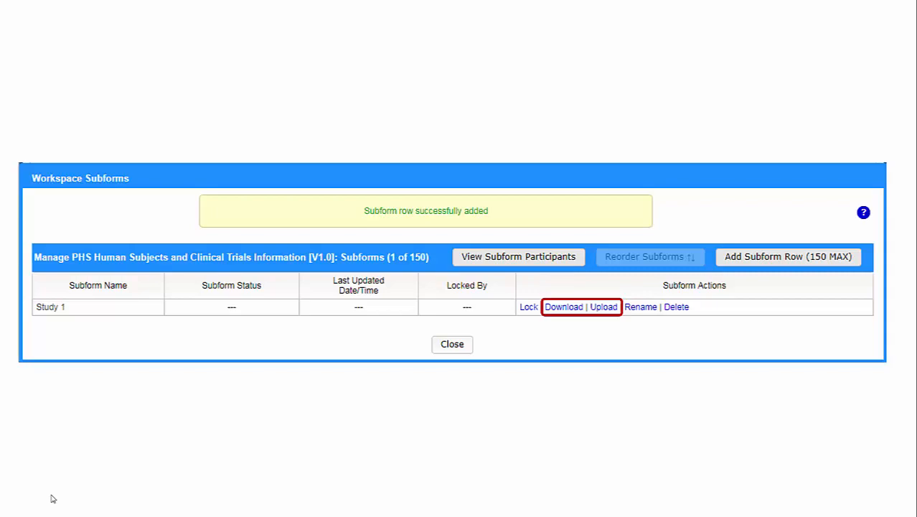
- Download the Study 1 study record subform to open its workspace form
{"action": "left_click", "coordinate": [564, 307]}
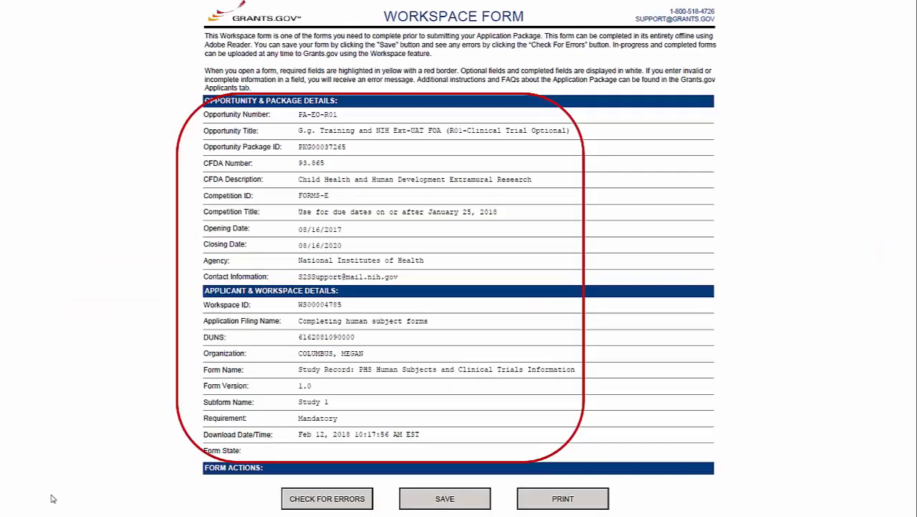